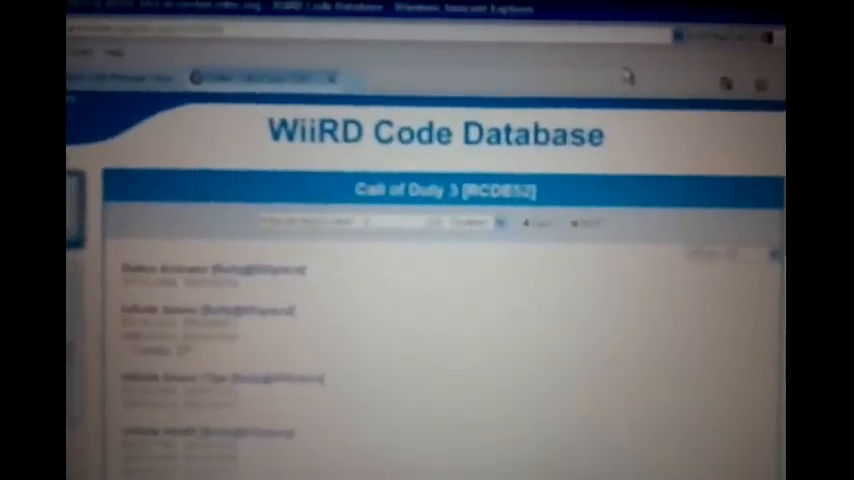
scroll("down", 3)
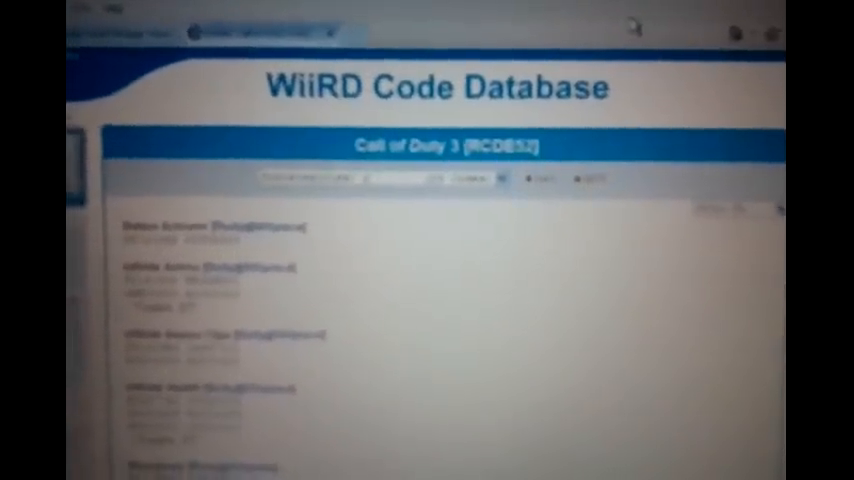